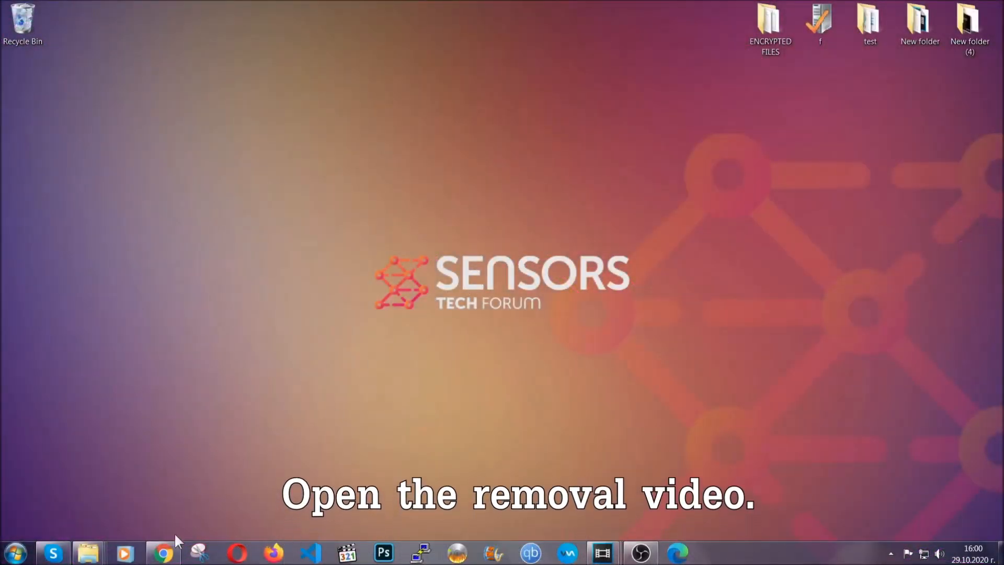
From the YouTube video's guide link, download SpyHunter-Installer.exe on SensorsTechForum and launch it.
click(162, 552)
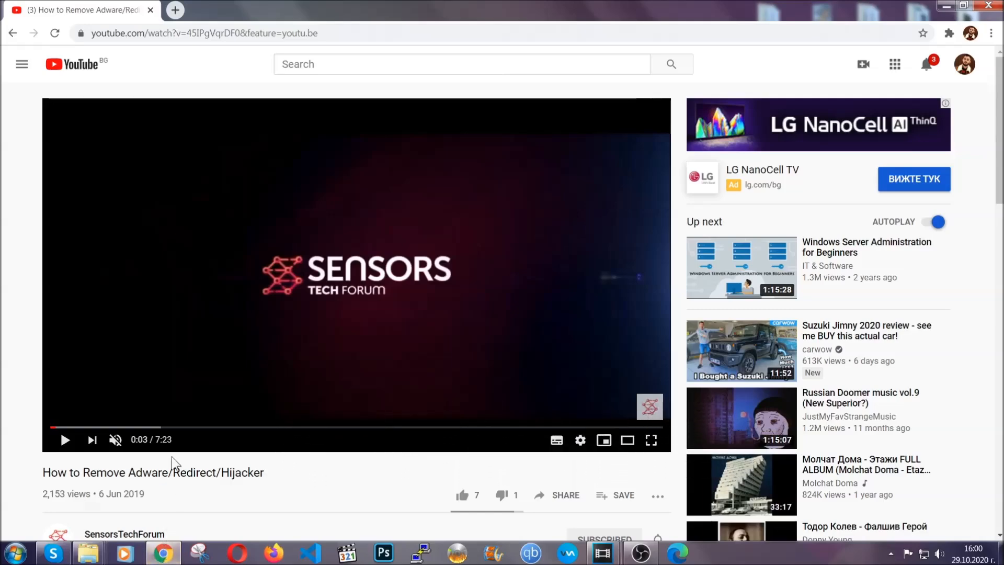
scroll(down, 3)
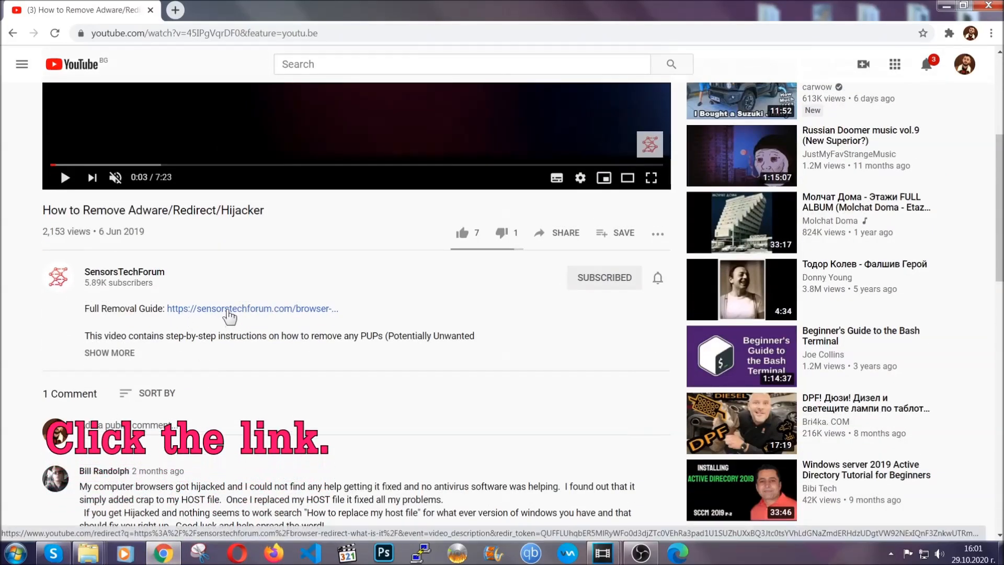
click(252, 308)
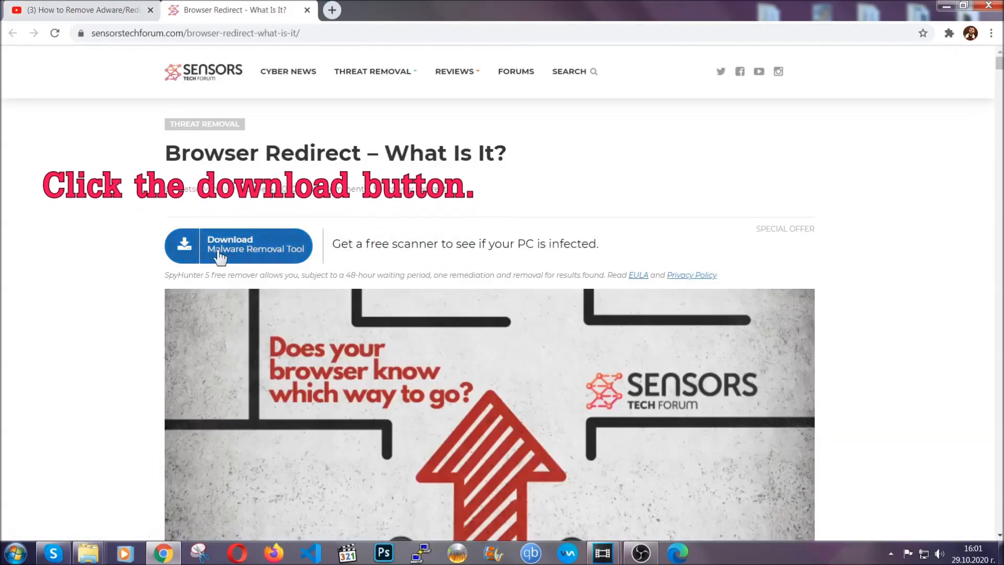
click(239, 246)
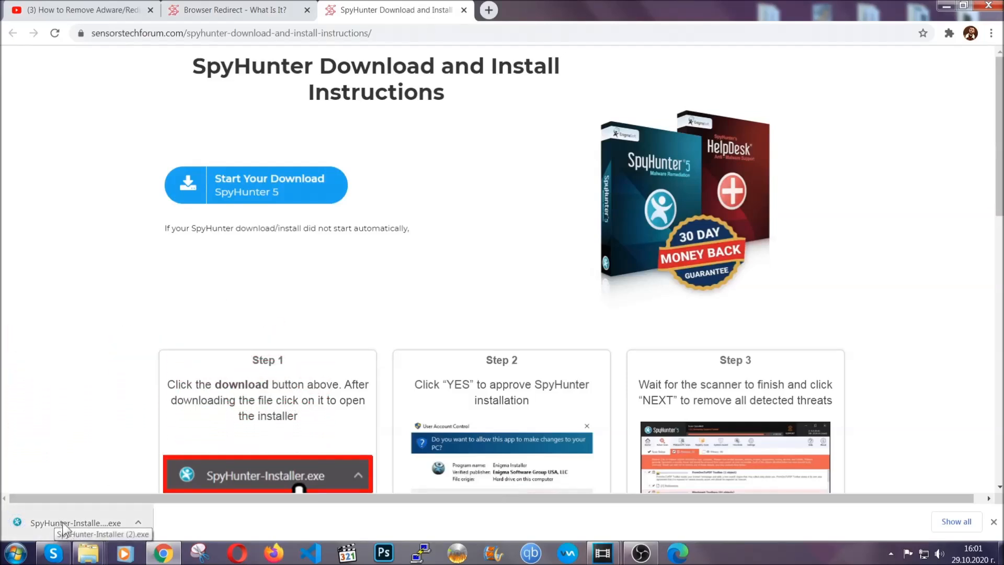
click(74, 523)
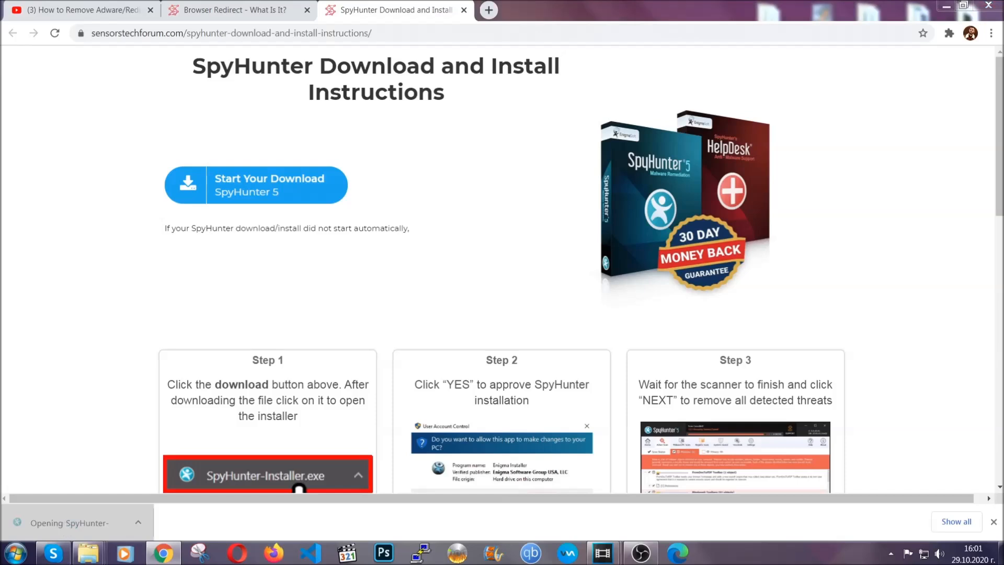
Install SpyHunter 5 in English and run a scan, which flags one low-severity Keygen.exe item.
click(266, 475)
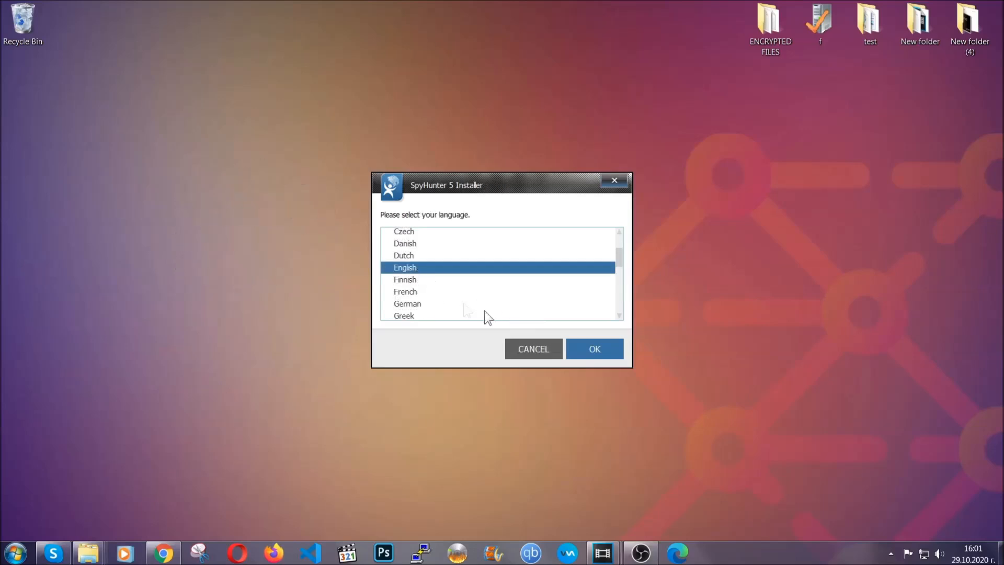
click(594, 349)
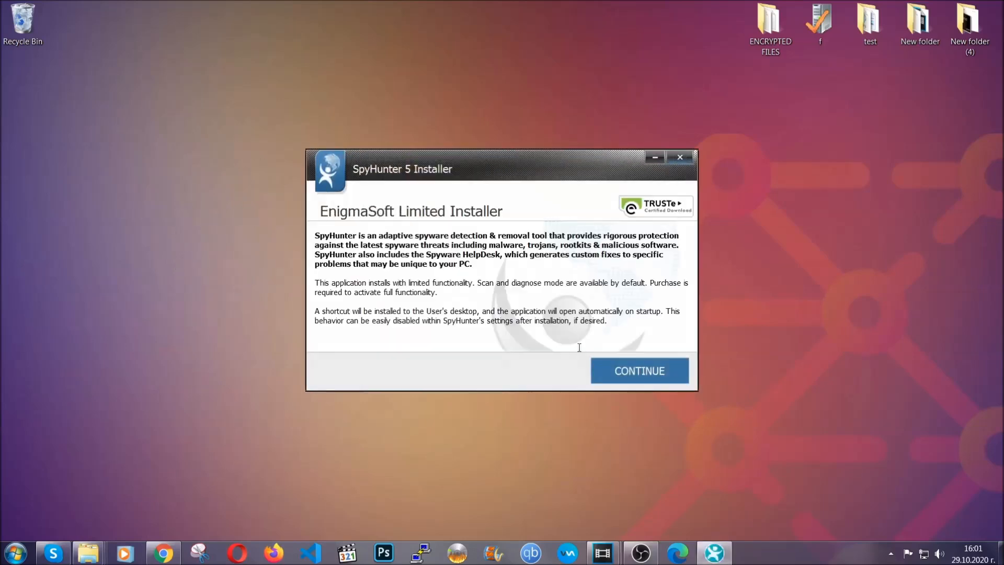
click(637, 371)
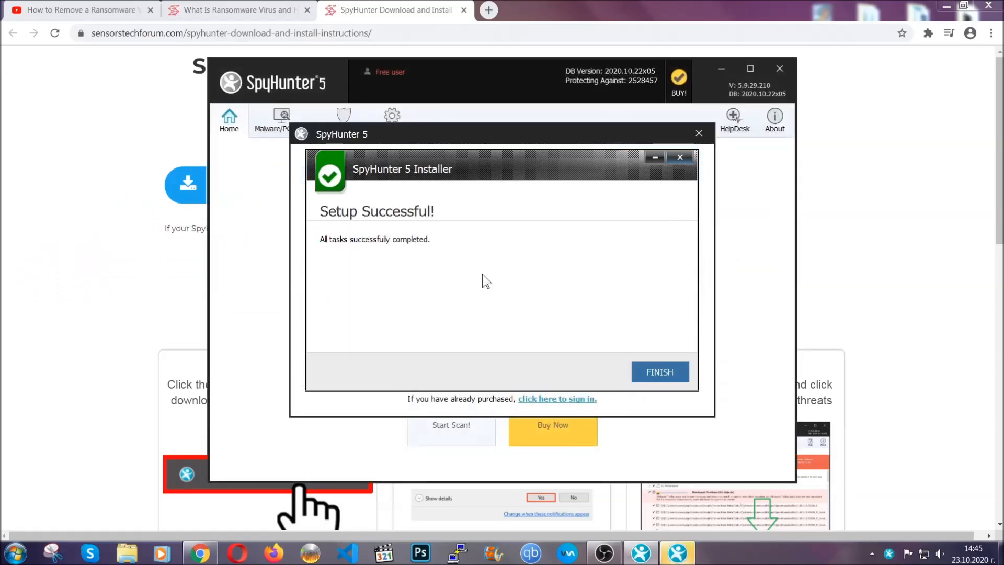
click(659, 372)
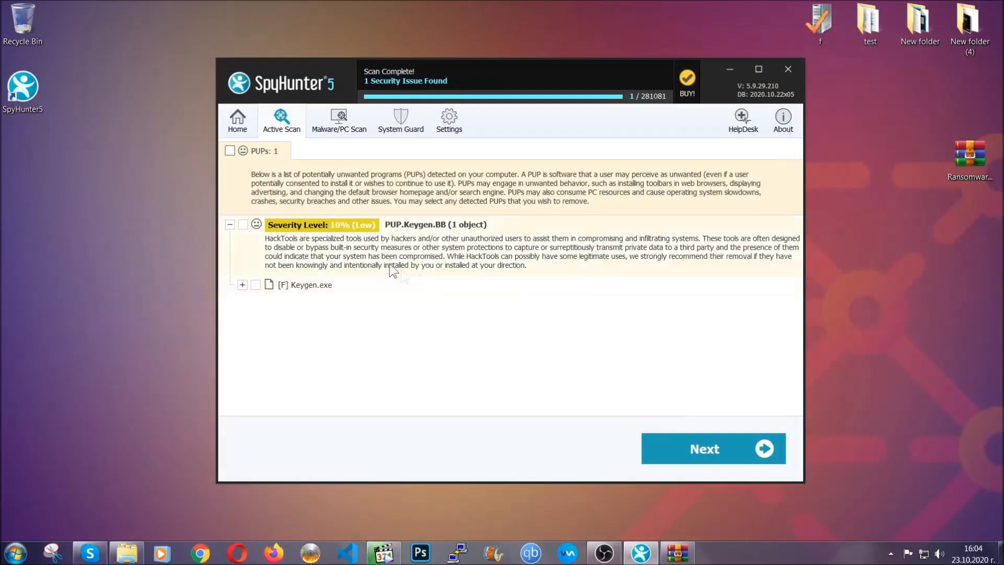
click(229, 150)
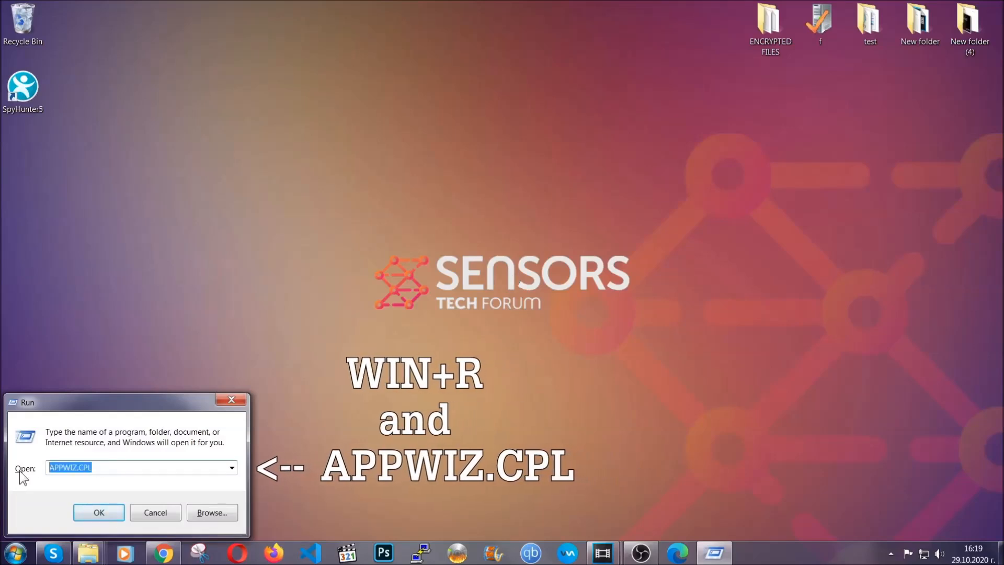
Run appwiz.cpl to reach Programs and Features and select SUSPICIOUS PROGRAM.
click(98, 512)
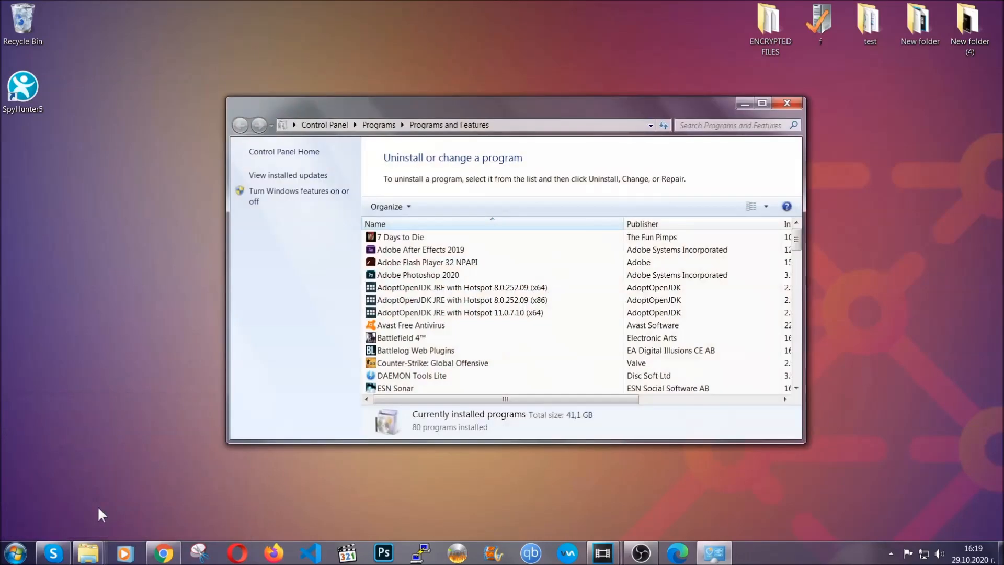
scroll(down, 3)
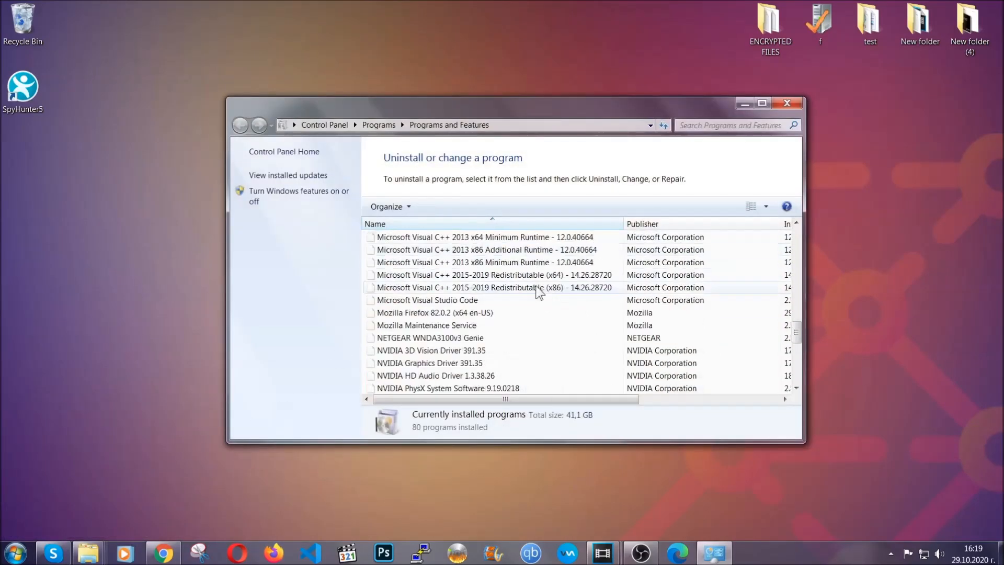
scroll(down, 3)
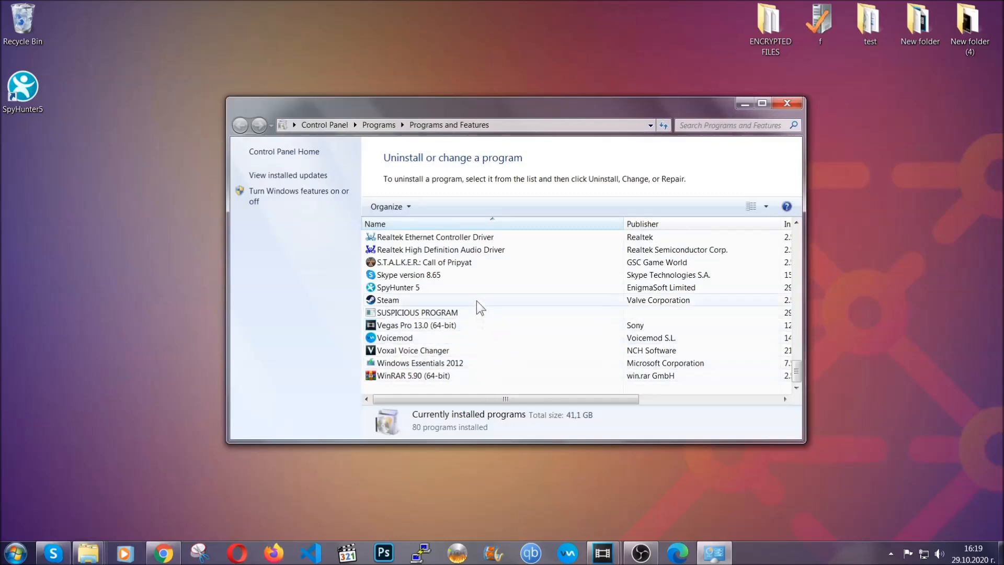
click(417, 313)
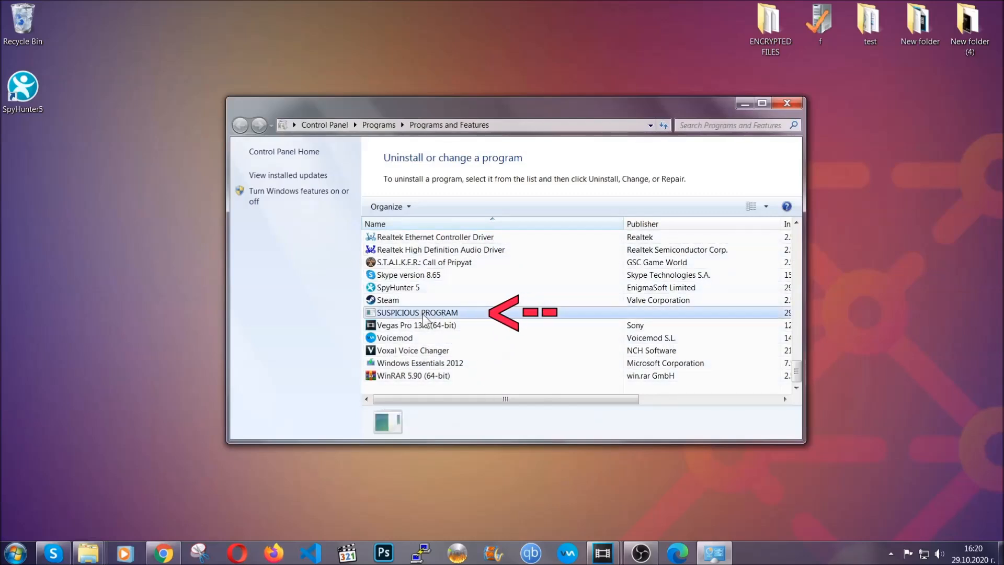
click(417, 313)
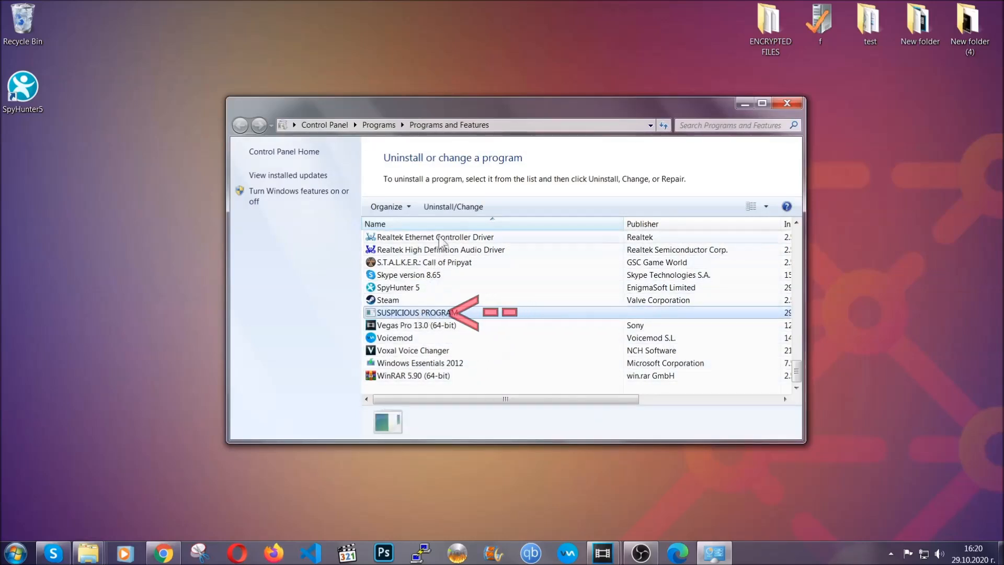
Uninstall SUSPICIOUS PROGRAM and confirm its removal from the hard drive.
click(453, 206)
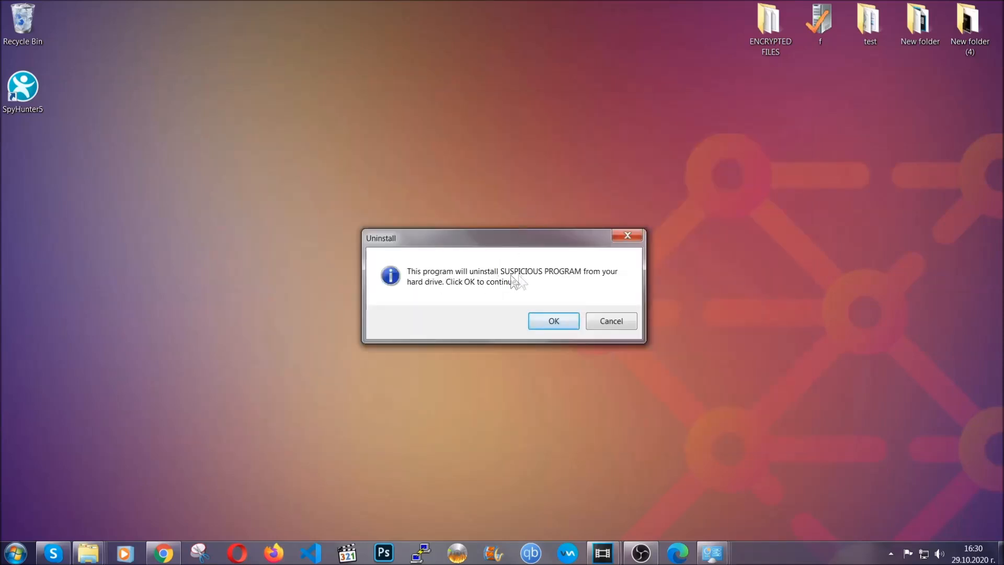
click(552, 321)
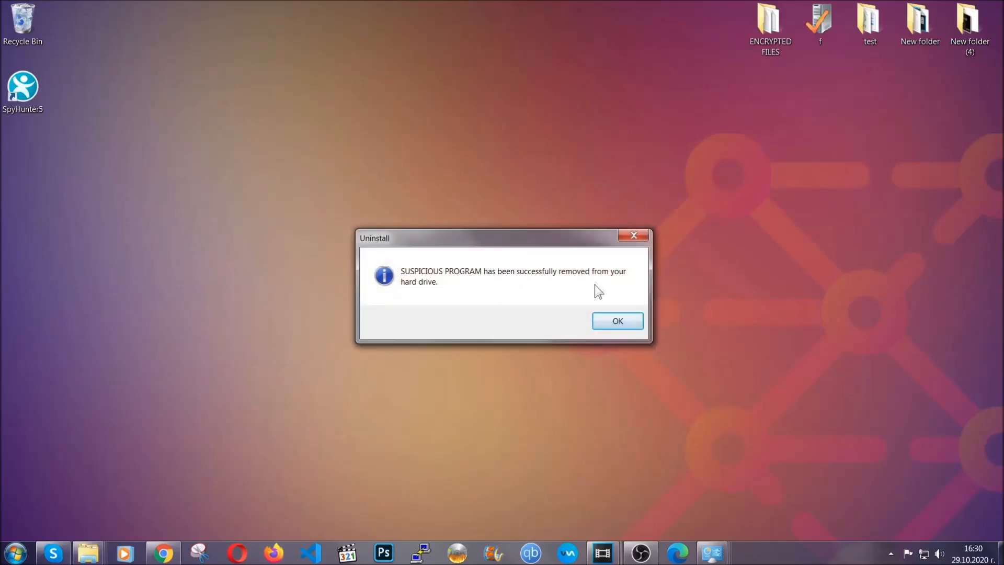
click(616, 321)
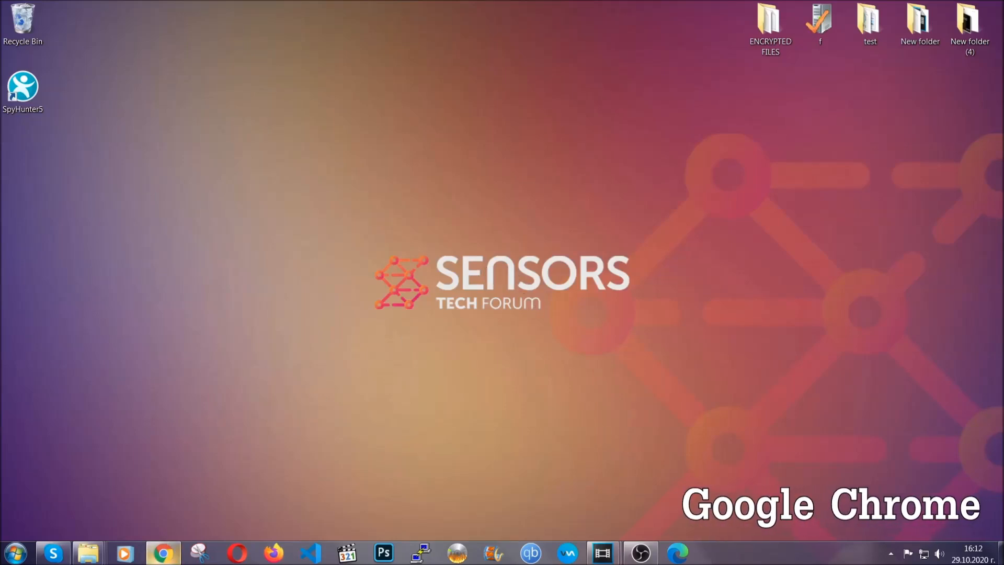
Via chrome://settings/clearBrowserData, clear all-time Chrome data except saved passwords.
click(163, 552)
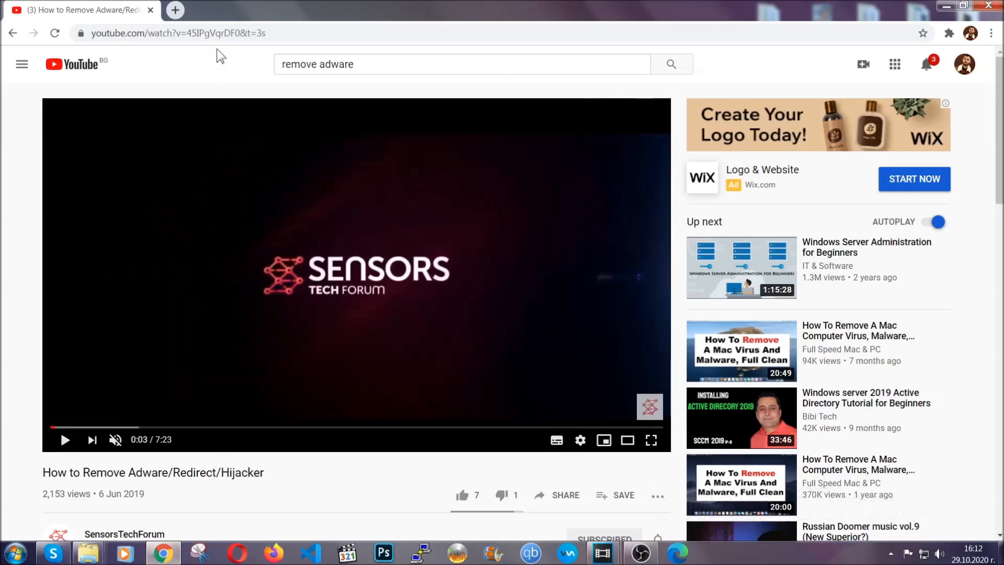
text(chrome://settings/clearbrowserdata)
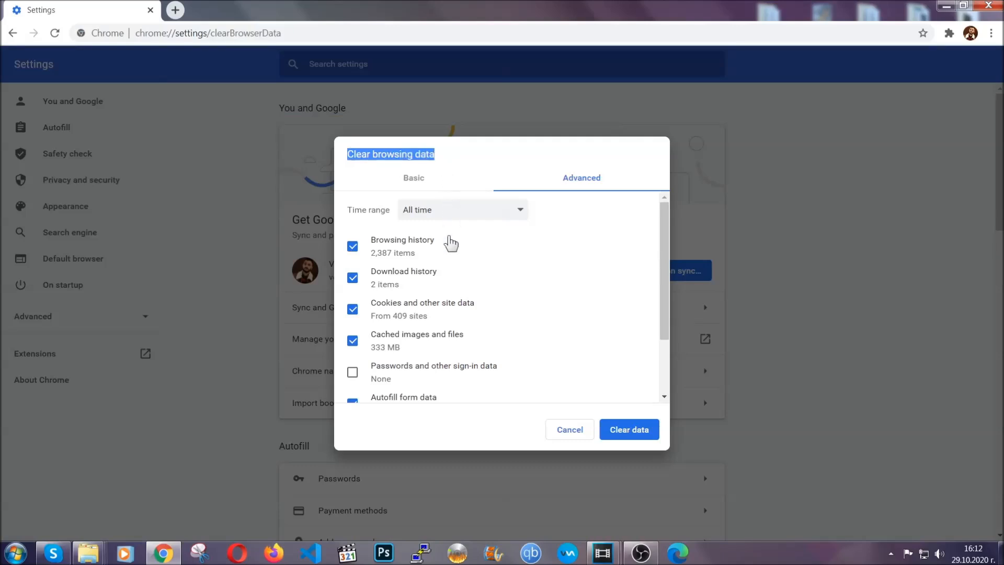
click(461, 209)
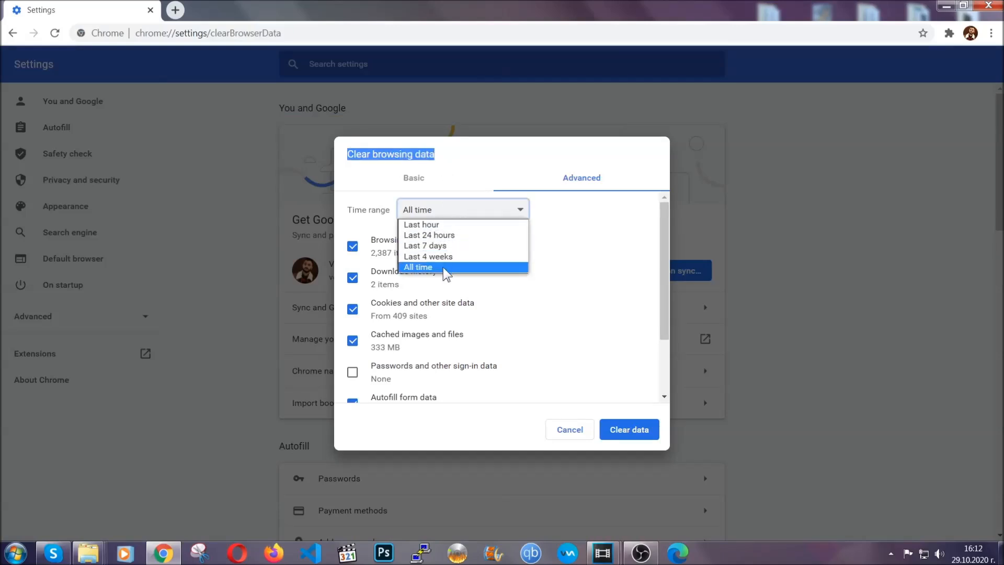
click(417, 266)
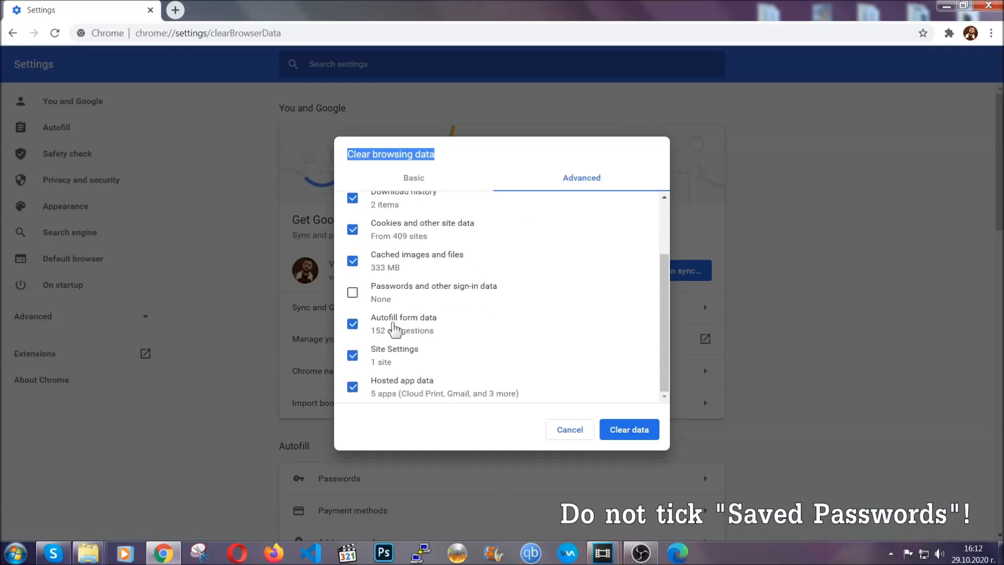
mouse_move(568, 375)
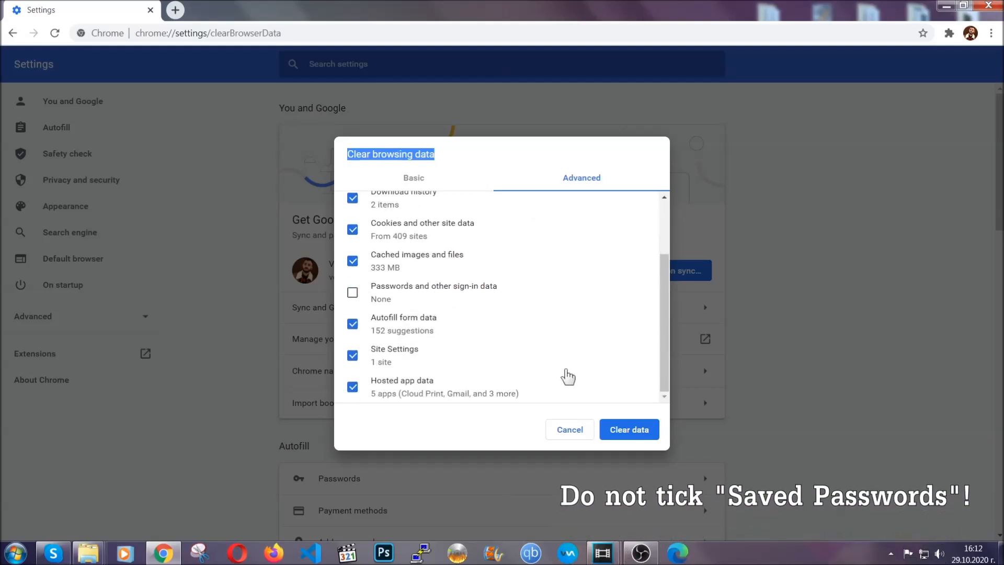
click(628, 429)
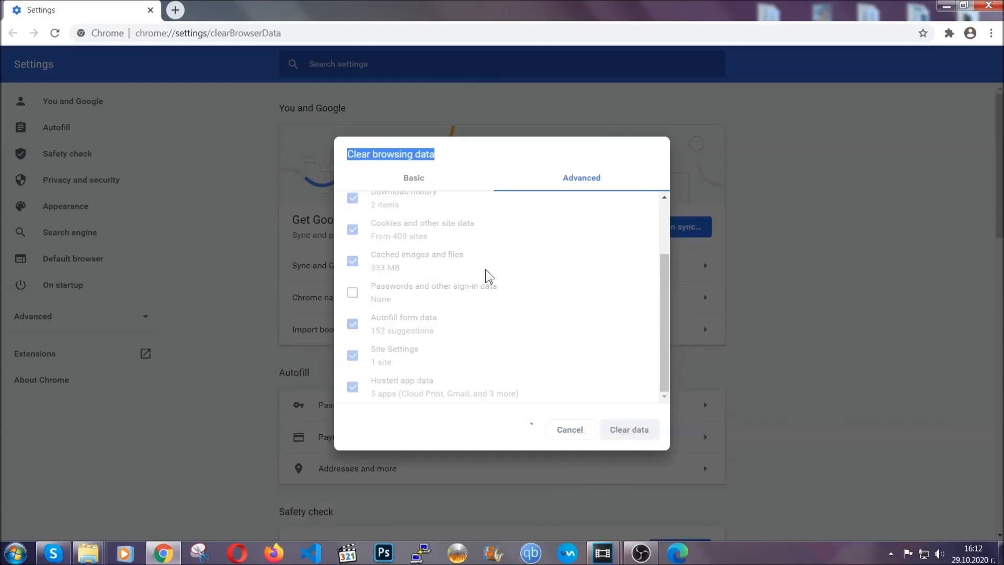
click(629, 428)
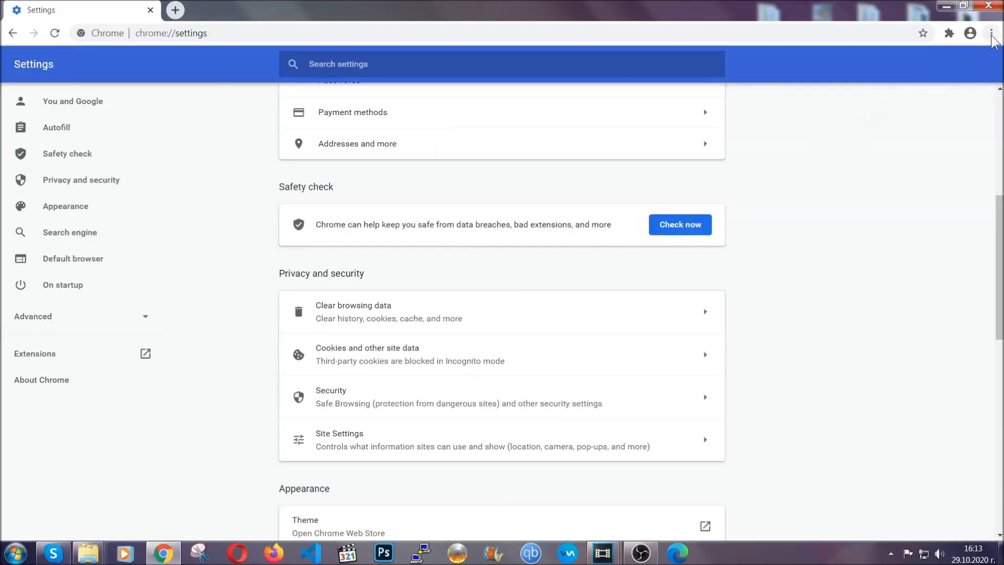
Remove the Bulk Media Downloader extension from Chrome's extensions list and close Chrome.
click(991, 32)
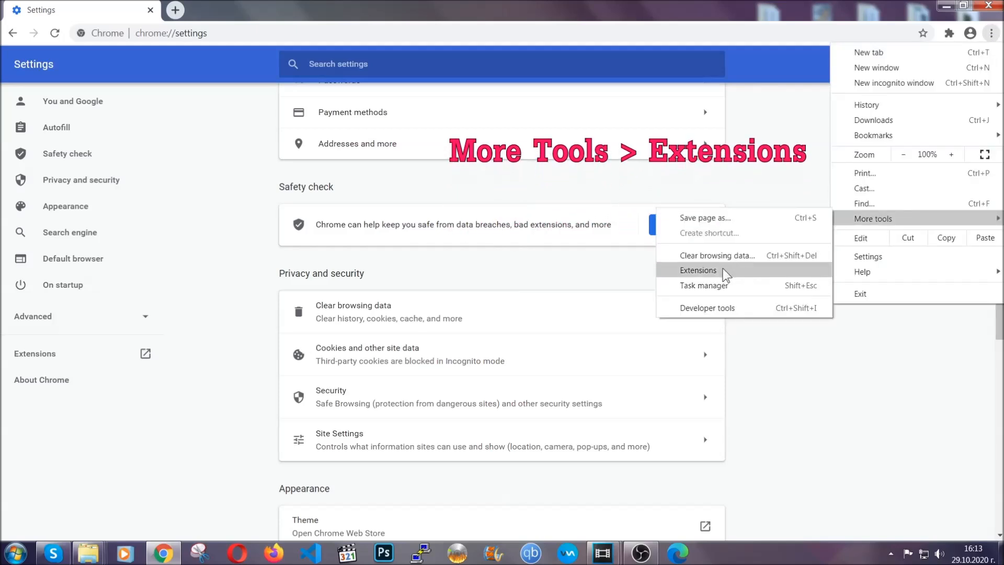
click(699, 269)
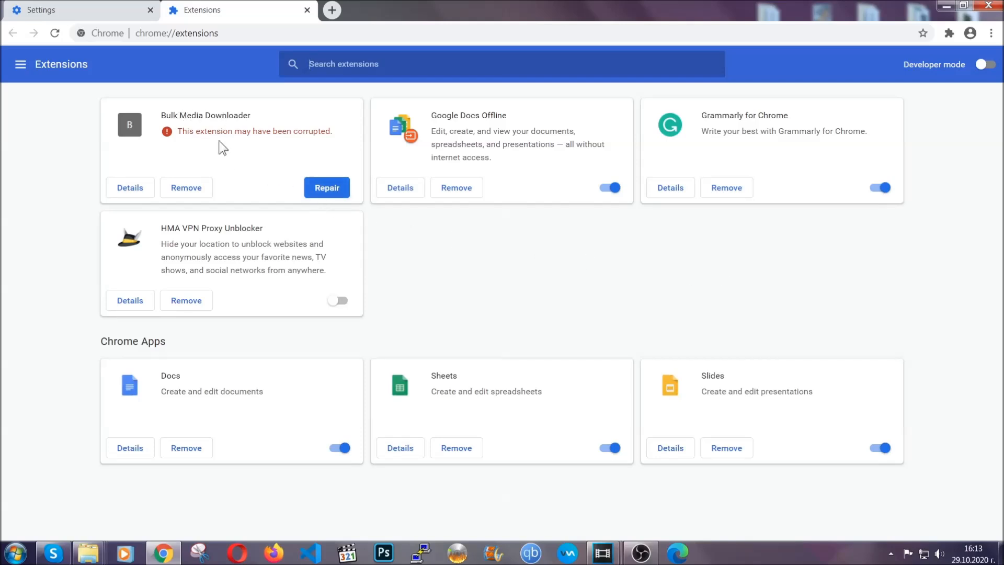
click(186, 187)
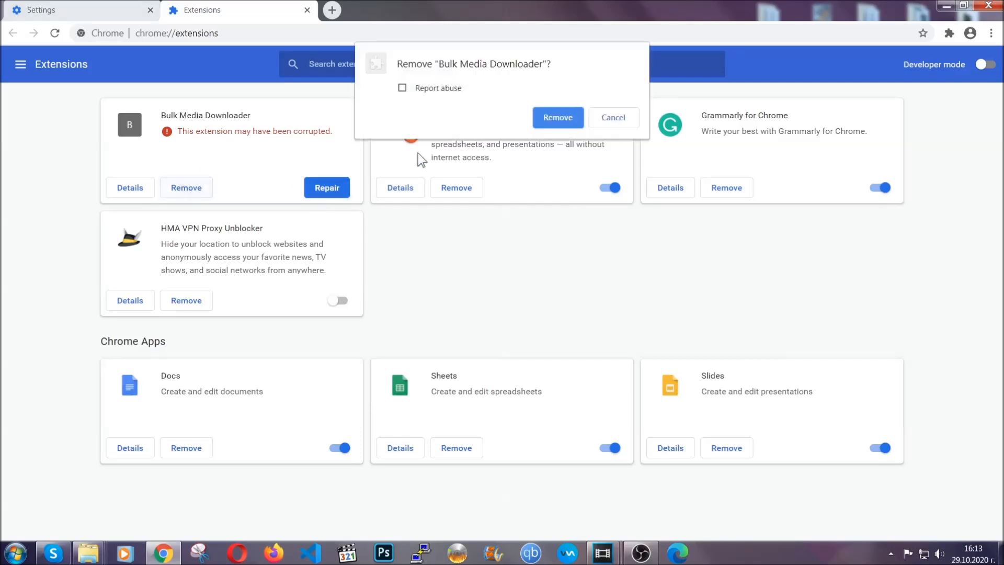
click(557, 117)
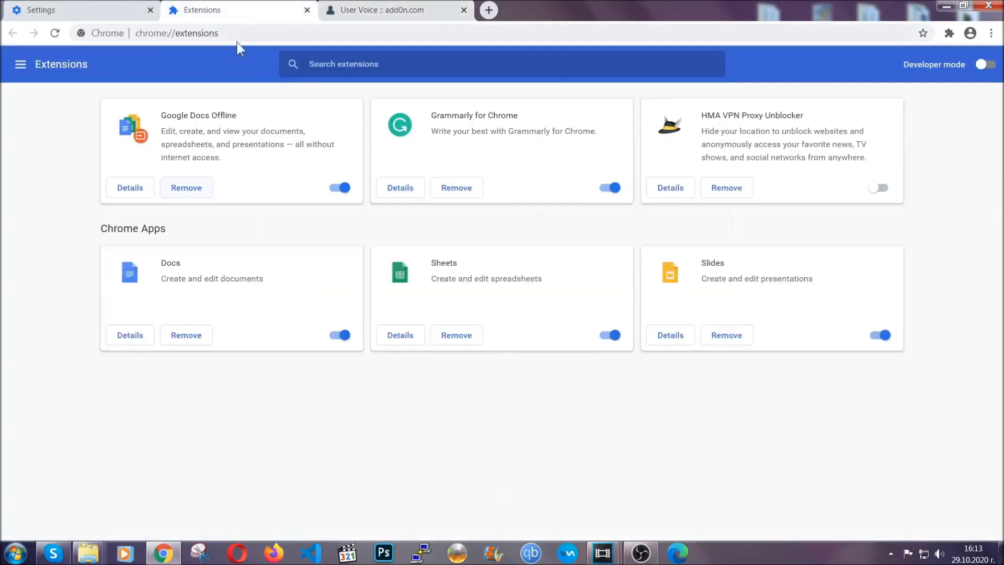
click(463, 9)
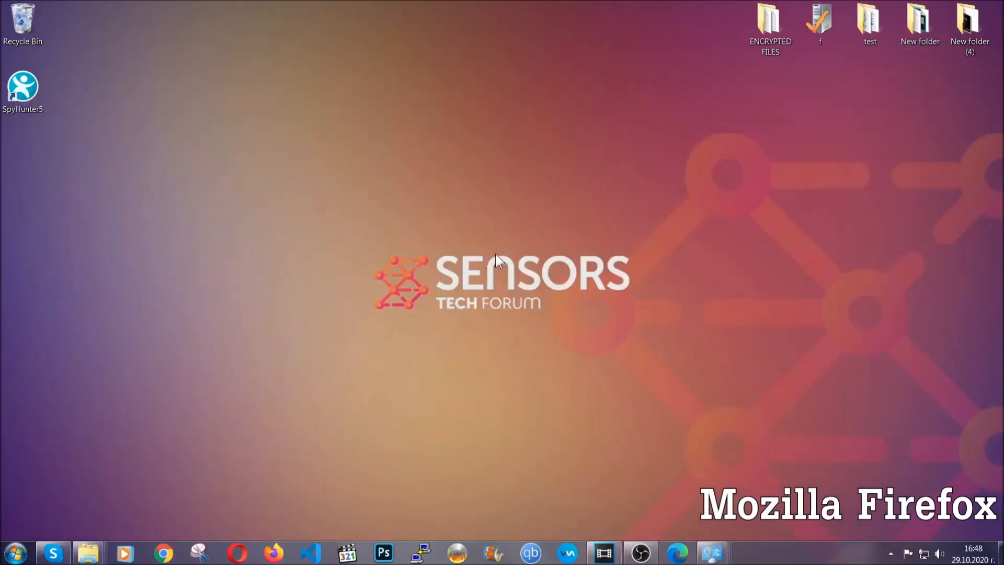
Refresh Firefox to defaults from about:support, finish the Import Wizard, leaving Old Firefox Data on the desktop.
click(238, 552)
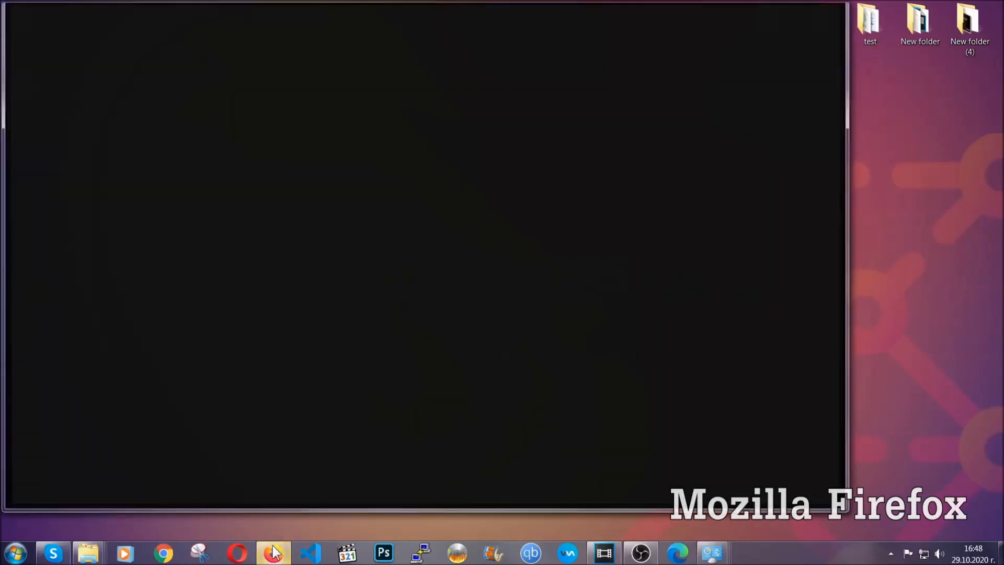
click(273, 552)
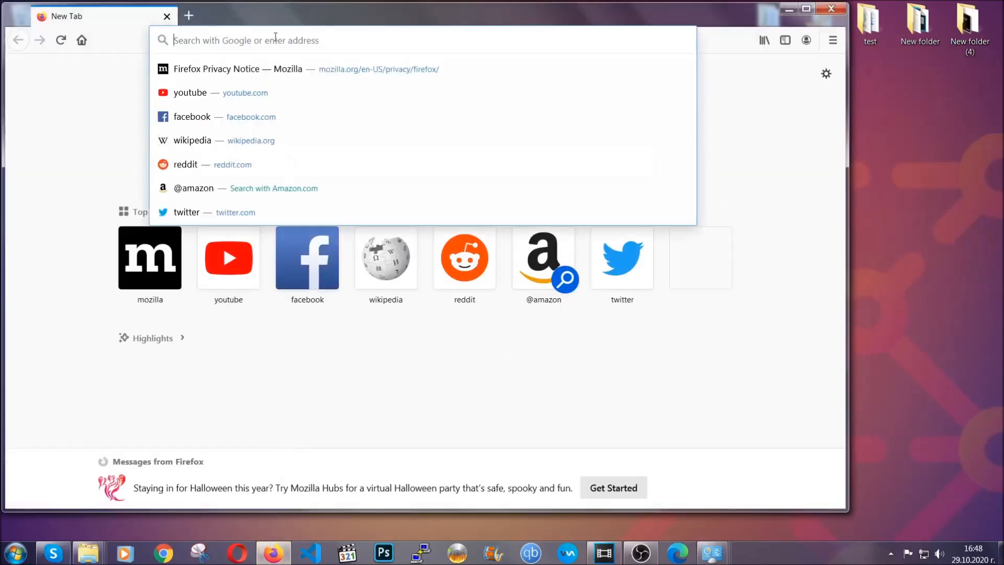
text(about:support)
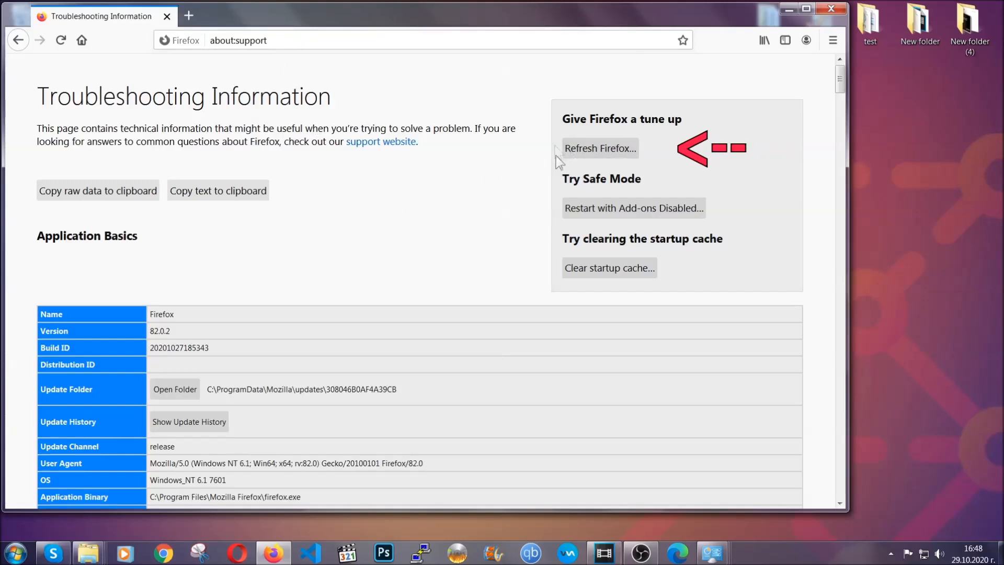
mouse_move(598, 147)
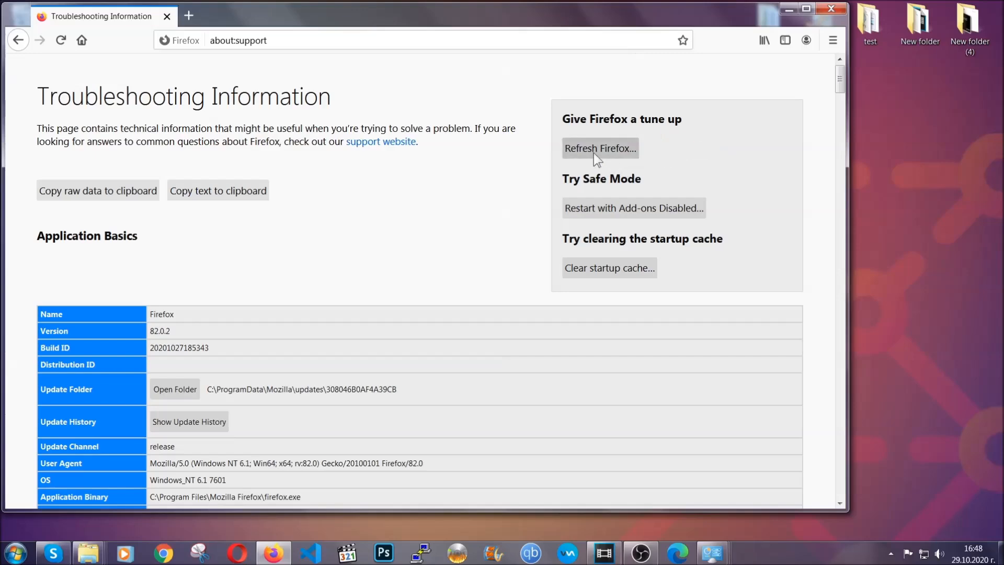
click(599, 147)
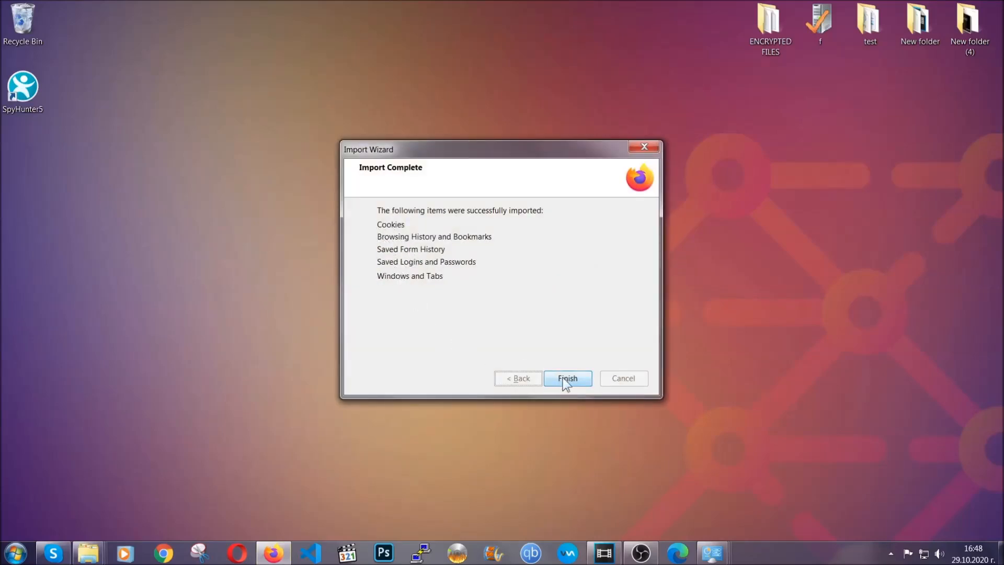
click(566, 378)
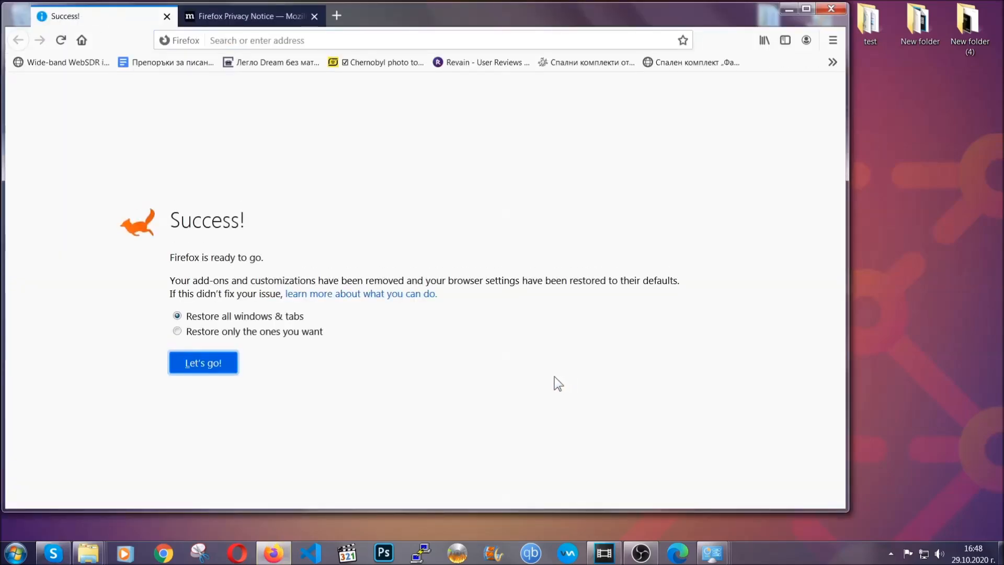
mouse_move(788, 9)
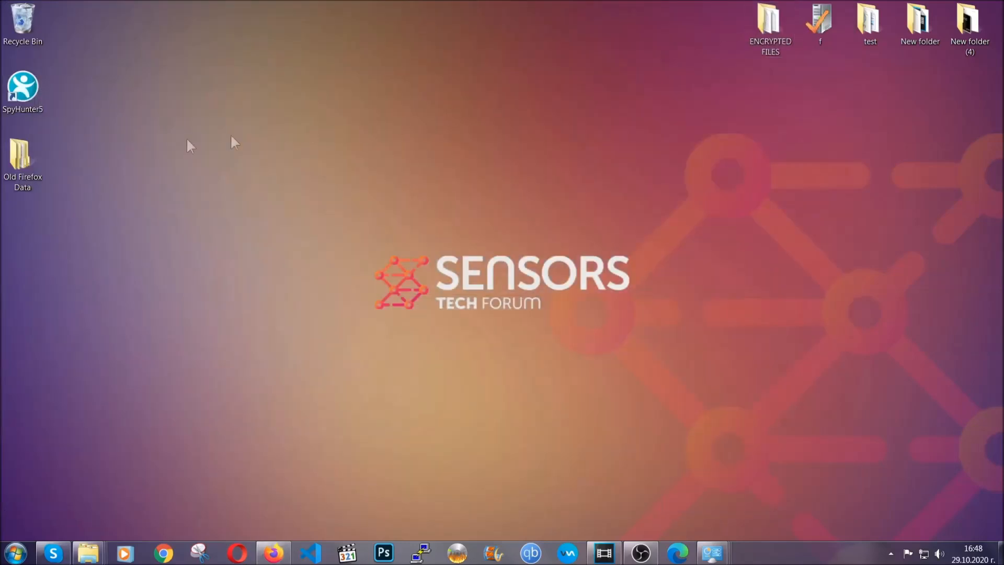
click(22, 153)
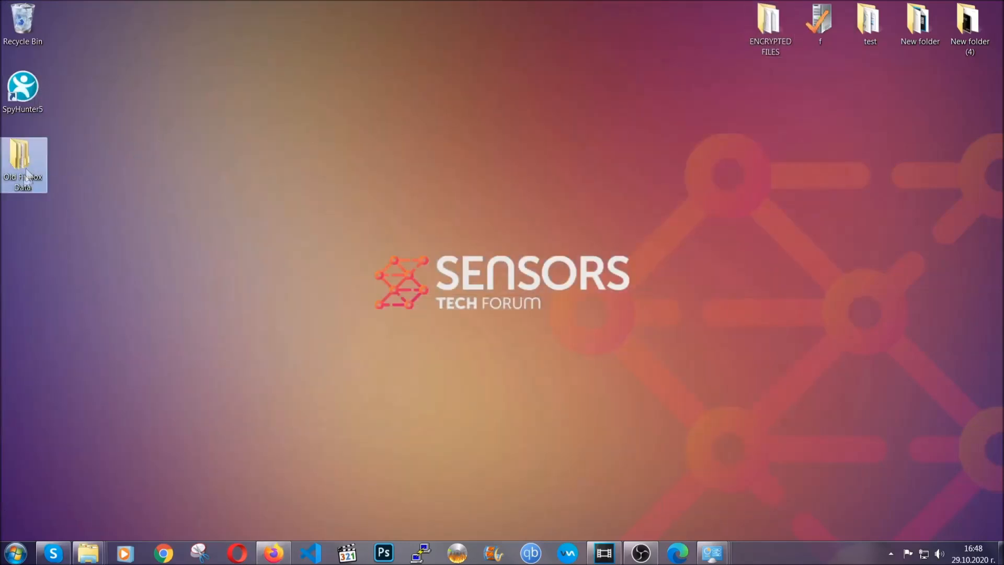
mouse_move(19, 160)
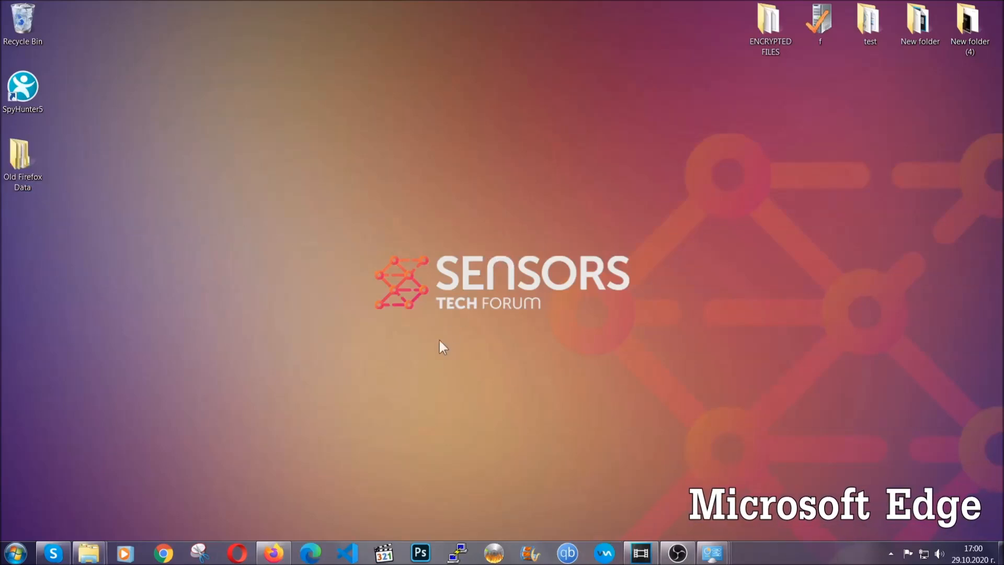
Via edge://settings/clearBrowserData, clear all-time Edge data including hosted app data, keeping passwords.
click(310, 552)
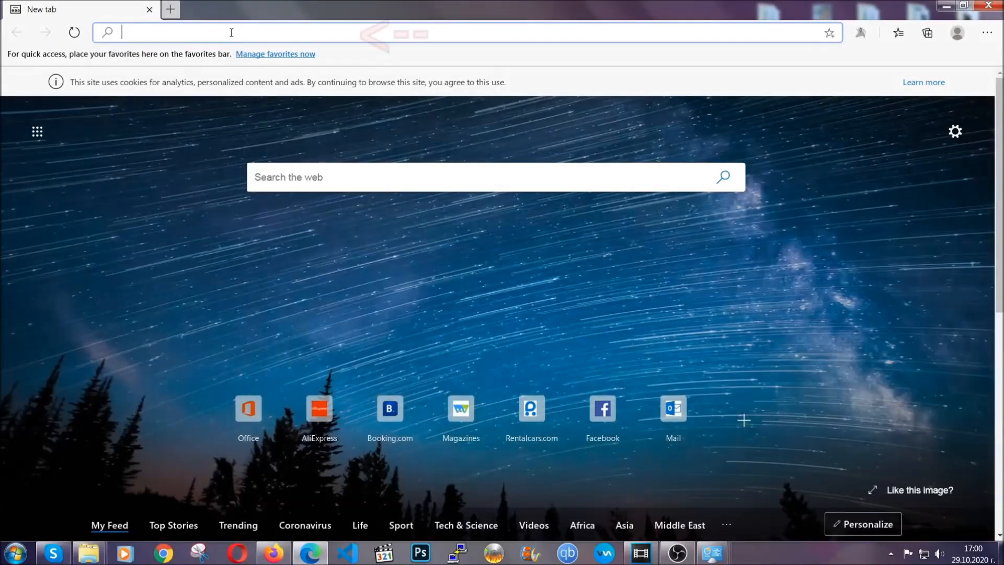
text(edge://version)
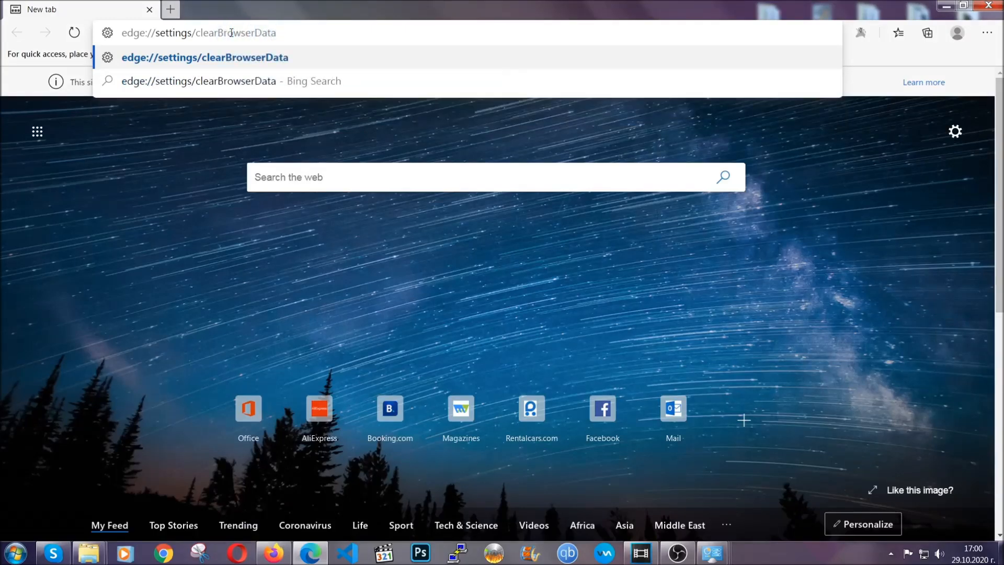
key(Enter)
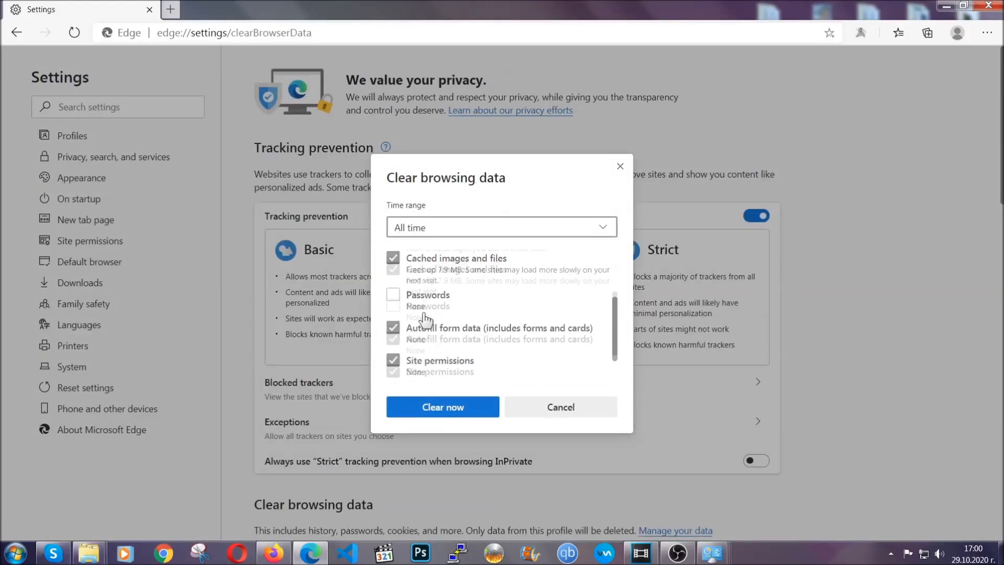
scroll(down, 3)
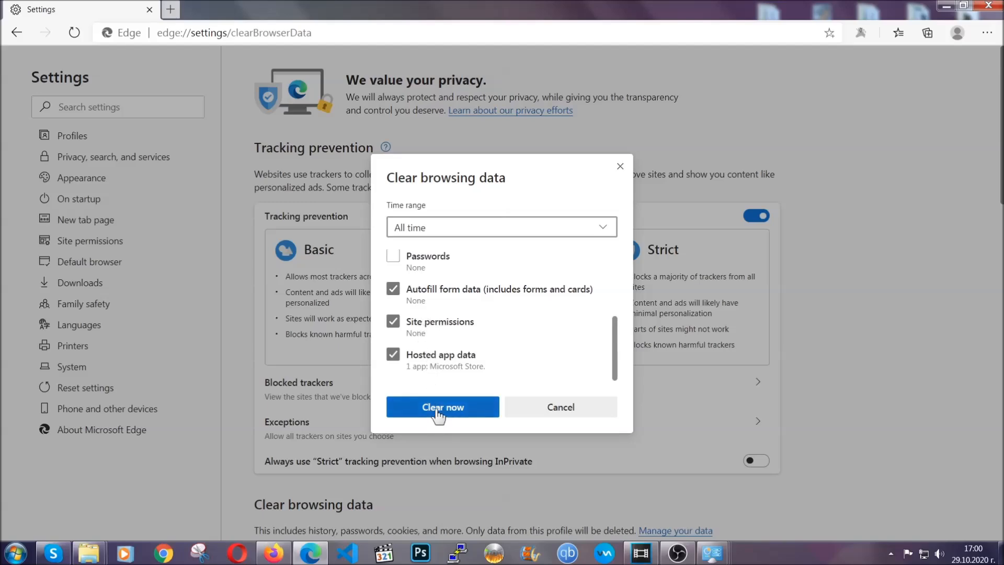
click(442, 407)
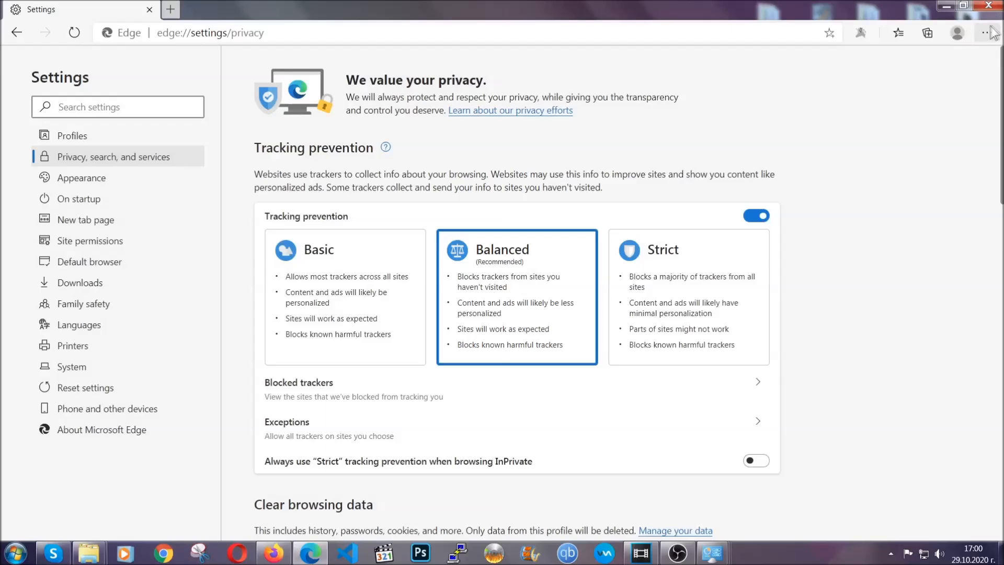
Remove the only installed Edge extension from the Extensions page and close Edge.
click(985, 32)
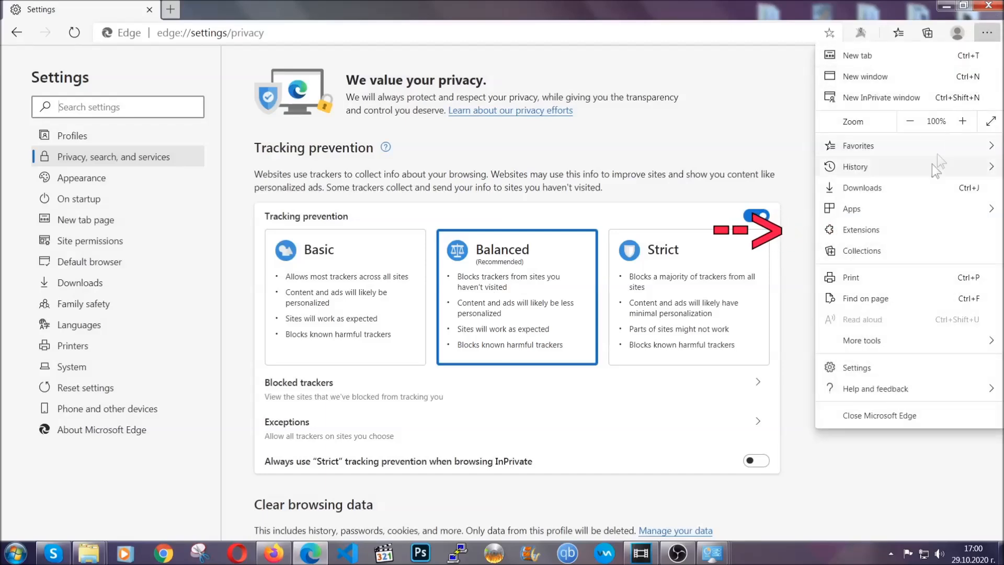
click(861, 229)
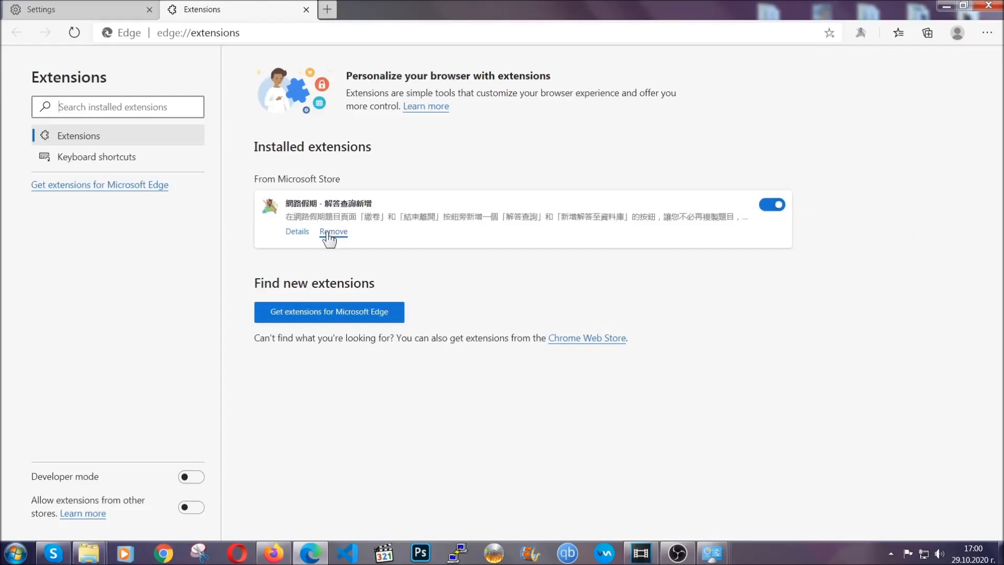
click(333, 231)
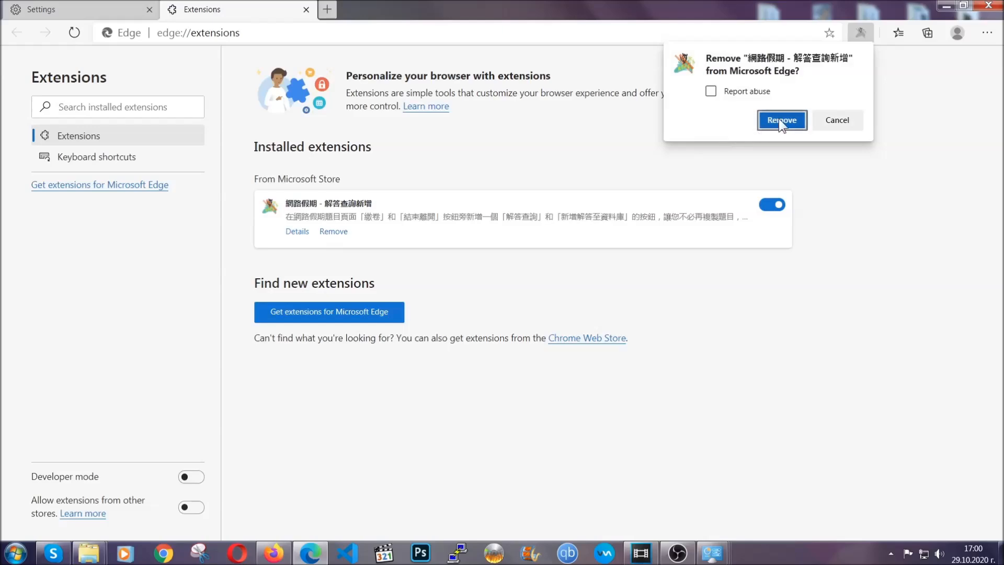
click(781, 121)
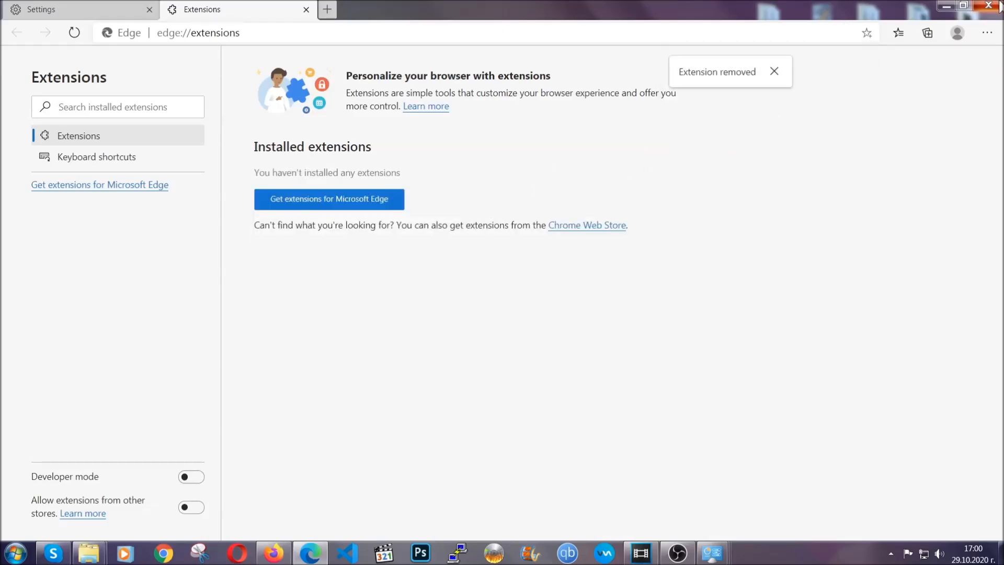
click(988, 7)
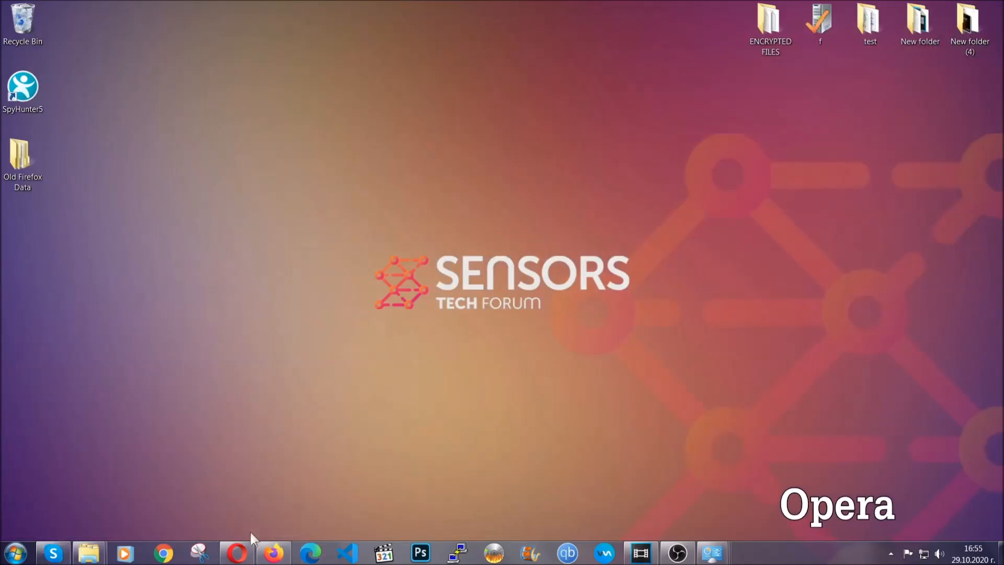
Via opera://settings/clearBrowserData, clear Opera's browsing data including hosted app data, keeping passwords.
click(237, 552)
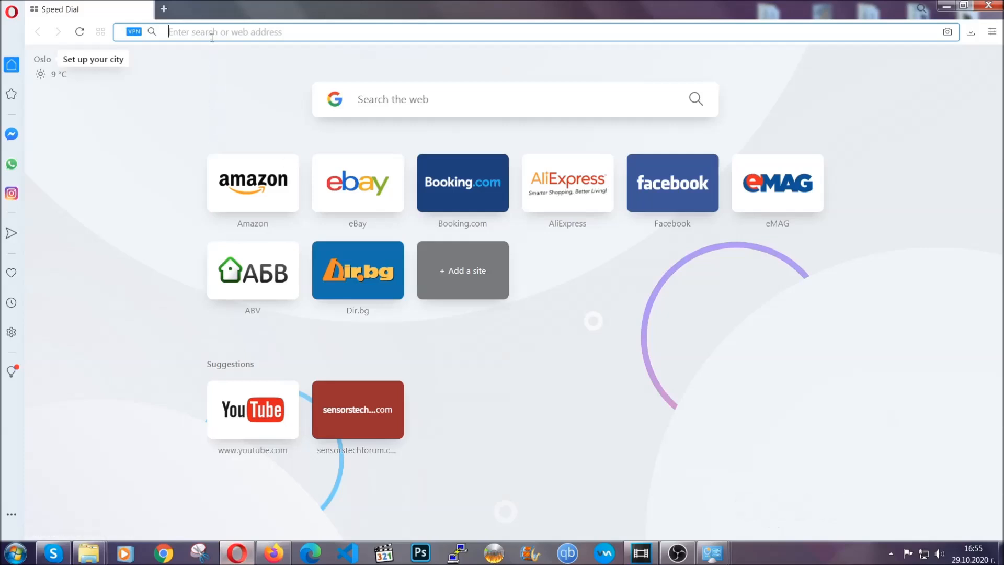
text(opera://settings/c)
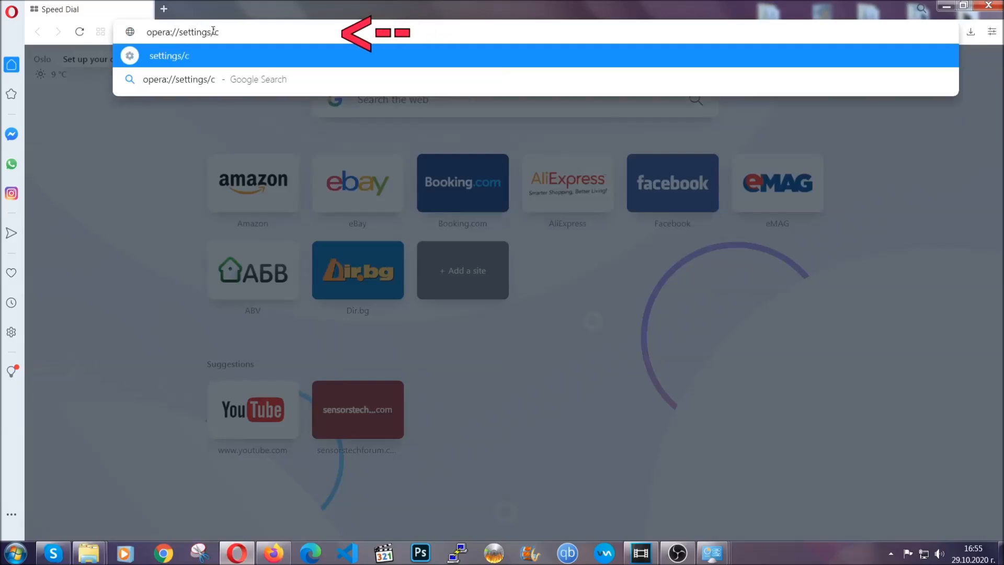
text(learBr)
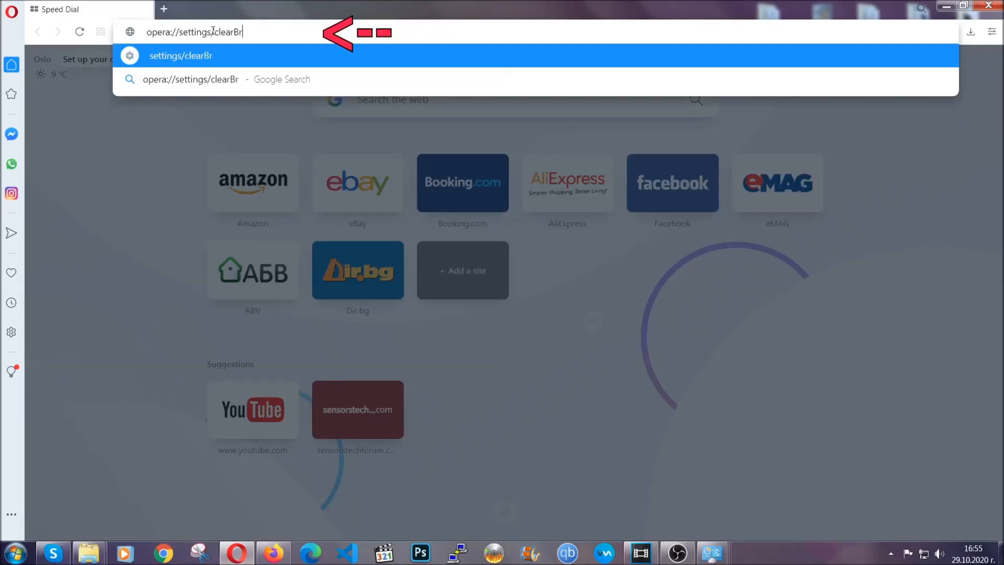
text(owserData)
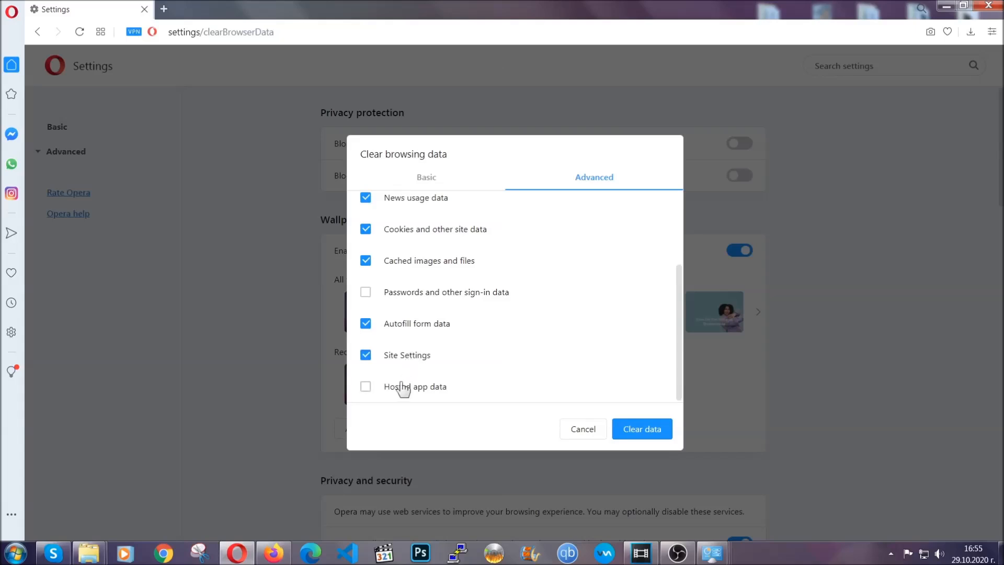
click(365, 385)
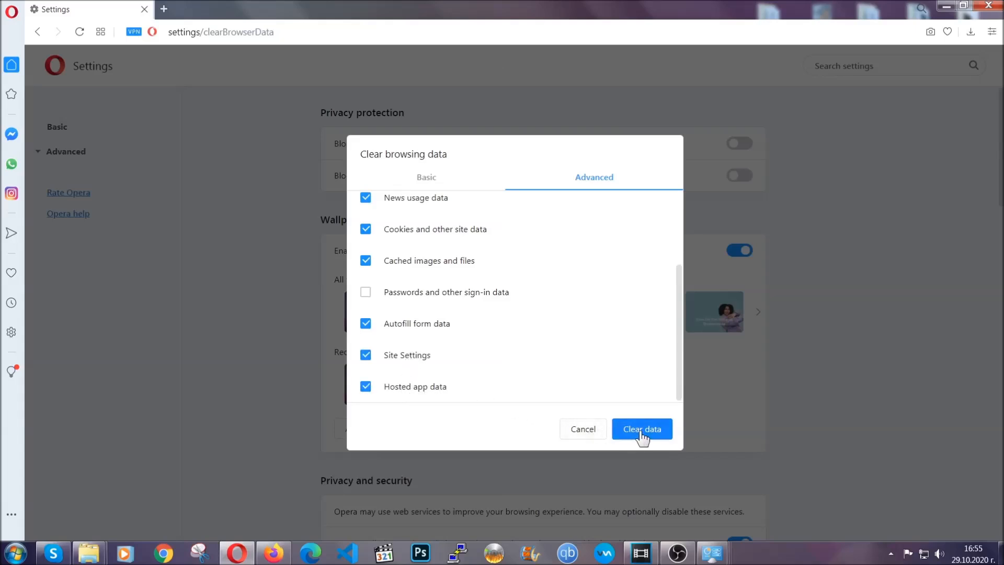
click(641, 428)
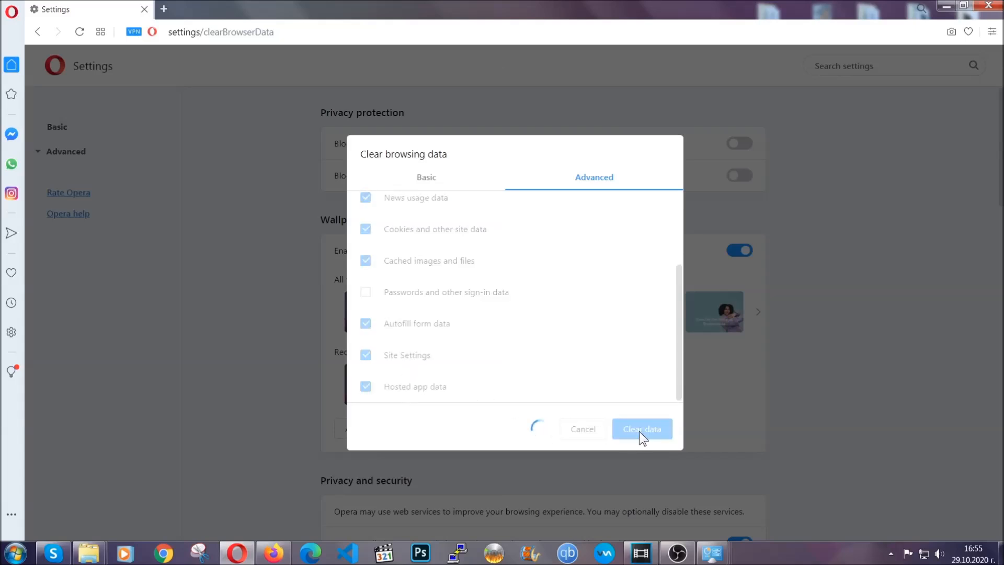
click(641, 428)
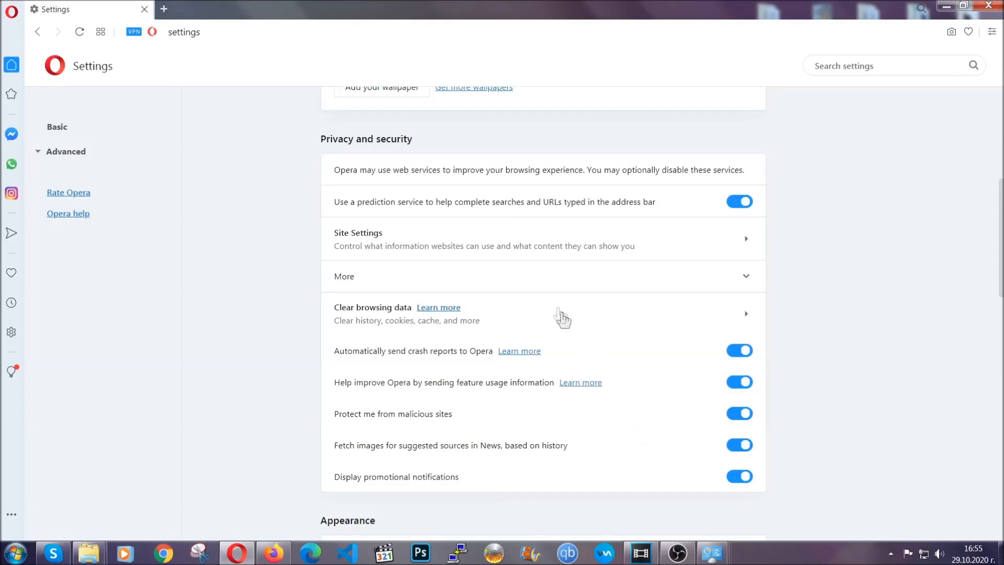
mouse_move(652, 242)
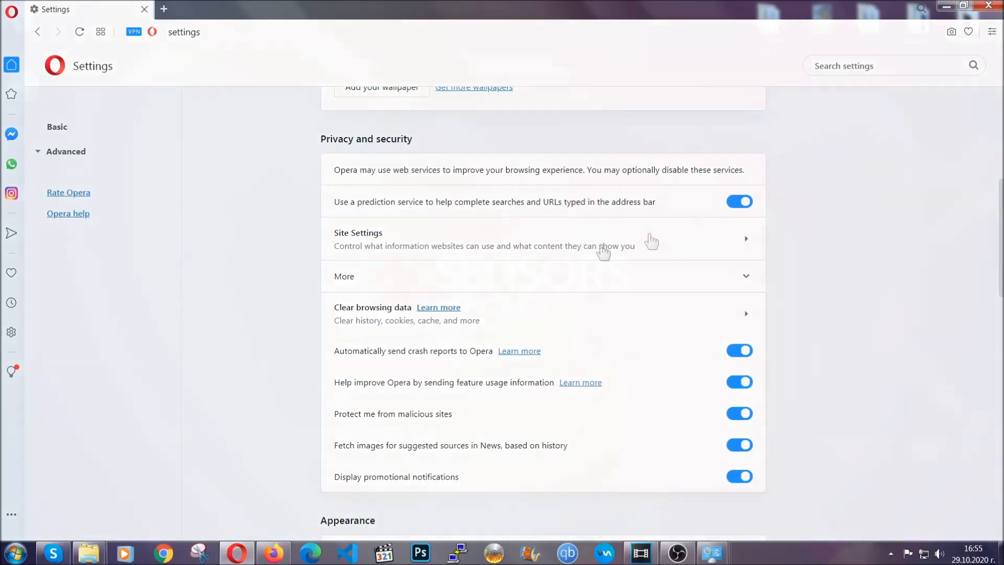